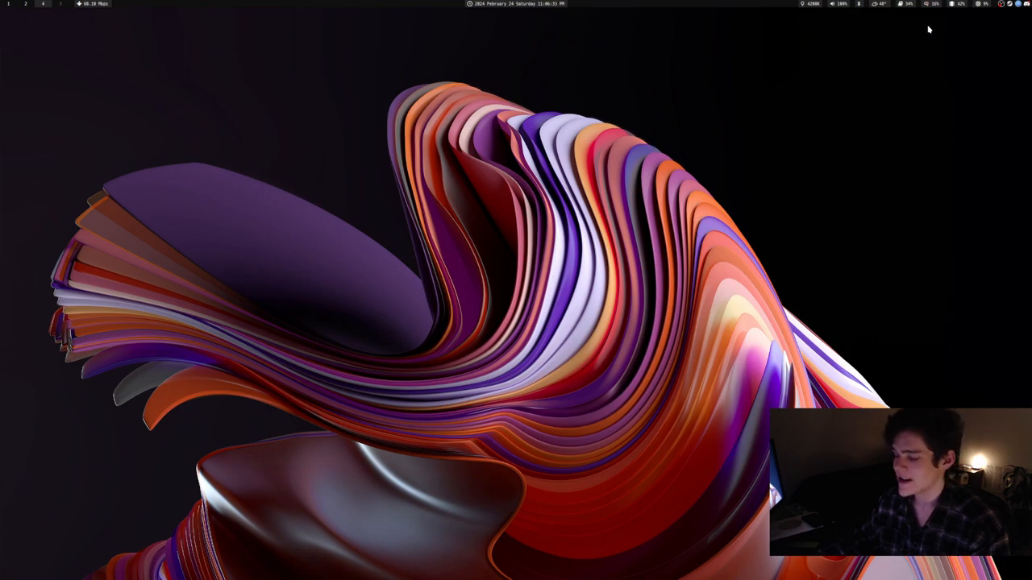
{"action": "mouse_move", "coordinate": [960, 10]}
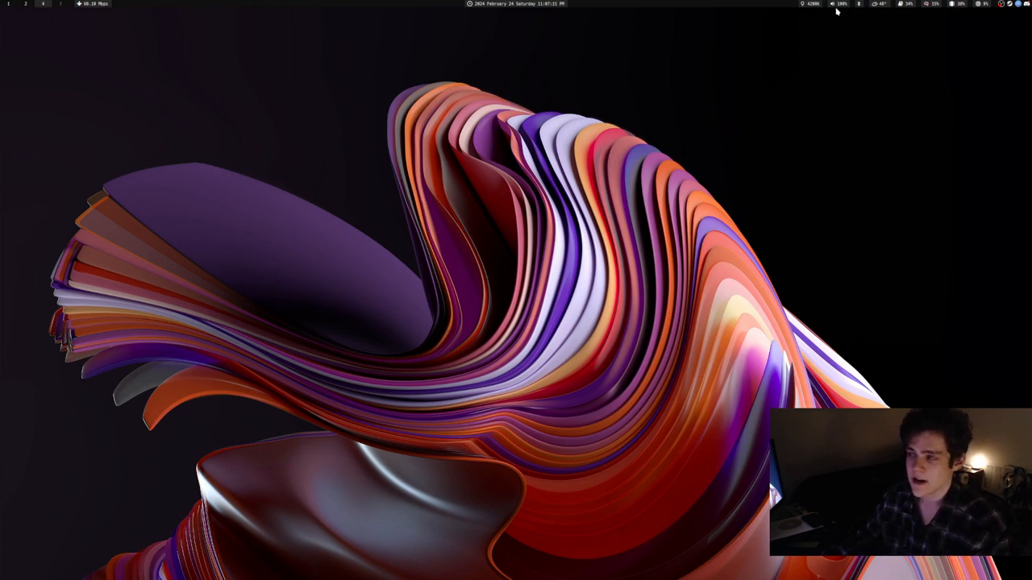
{"action": "mouse_move", "coordinate": [1006, 13]}
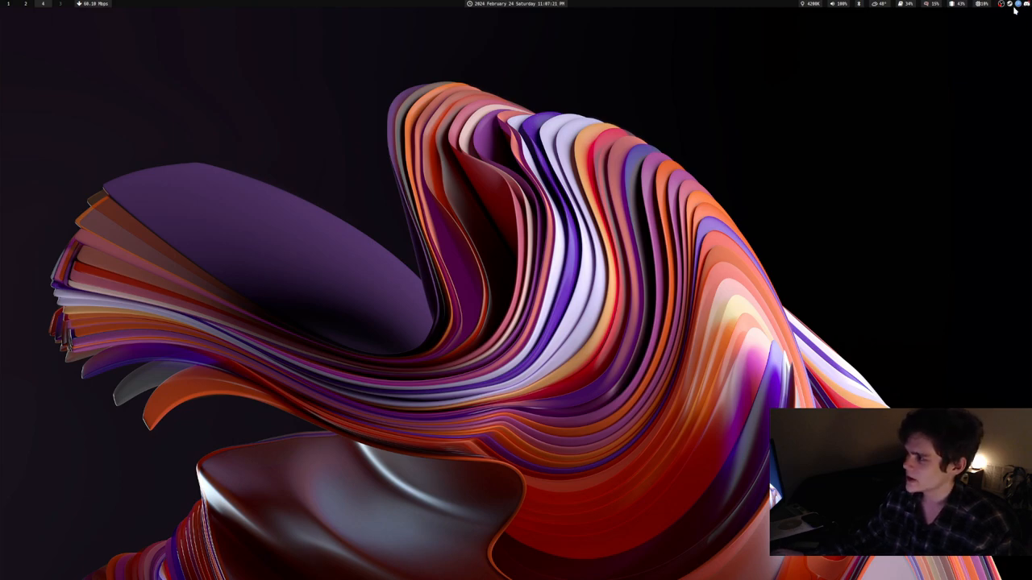
{"action": "mouse_move", "coordinate": [1017, 4]}
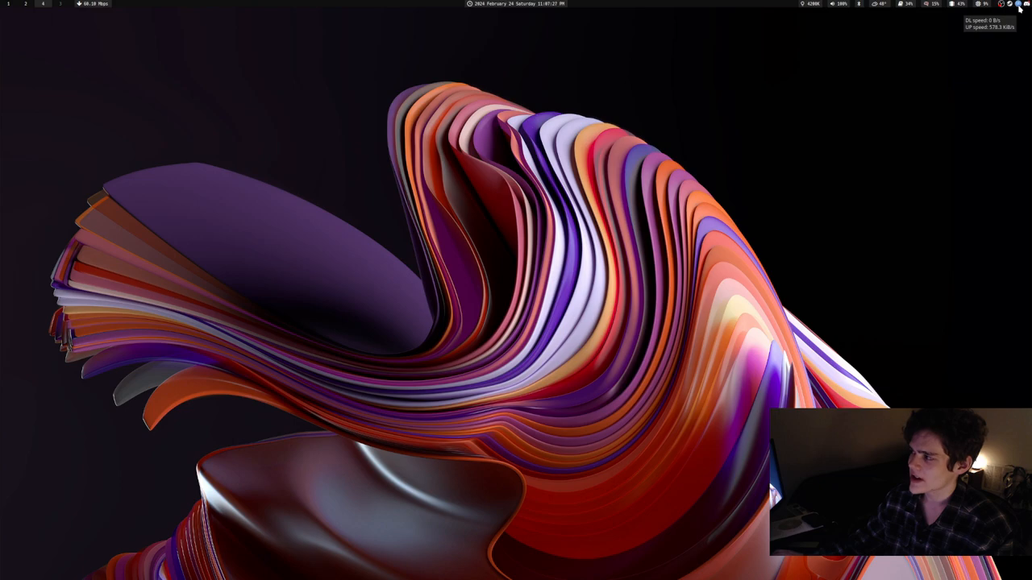
{"action": "mouse_move", "coordinate": [851, 135]}
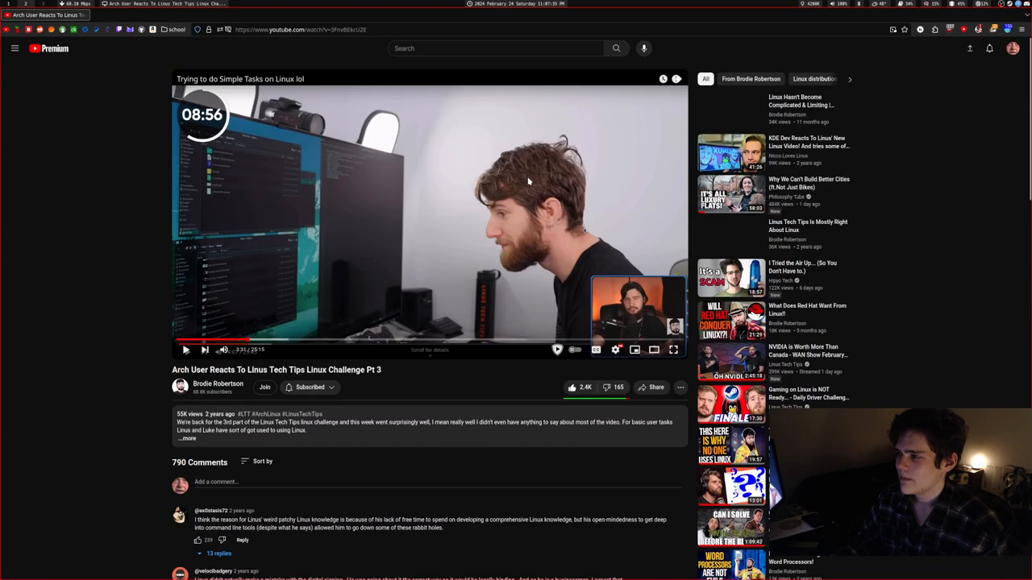
Step: Scroll down the Arch User Reacts video page to reach its comments section
{"action": "scroll", "scroll_direction": "down", "scroll_amount": 3}
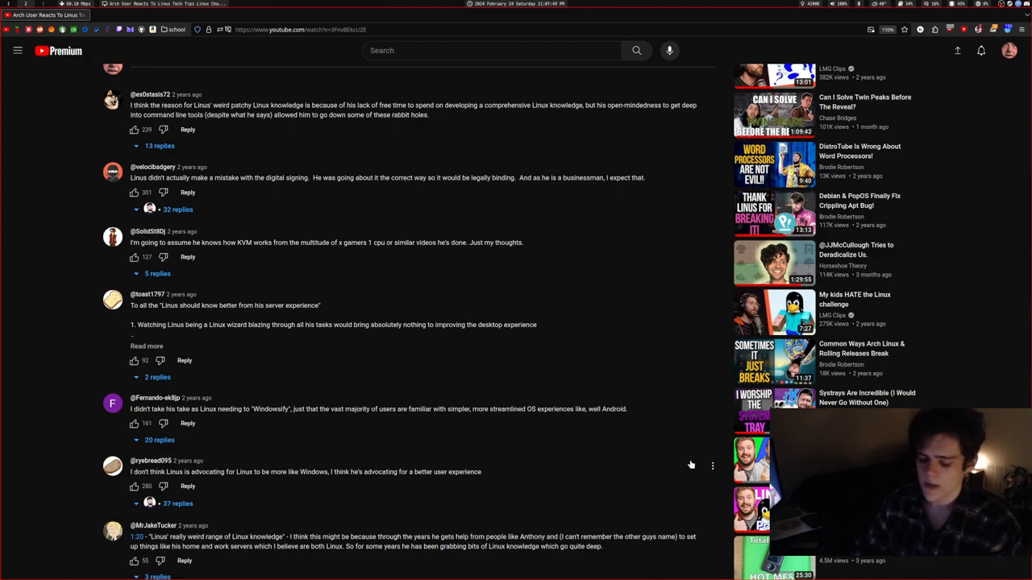
{"action": "scroll", "scroll_direction": "down", "scroll_amount": 3}
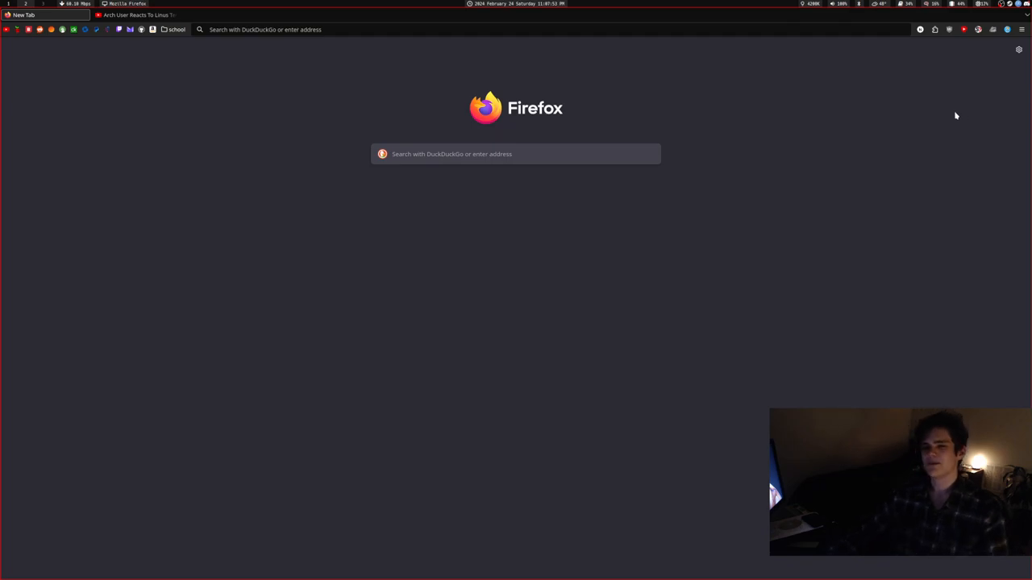
{"action": "mouse_move", "coordinate": [979, 68]}
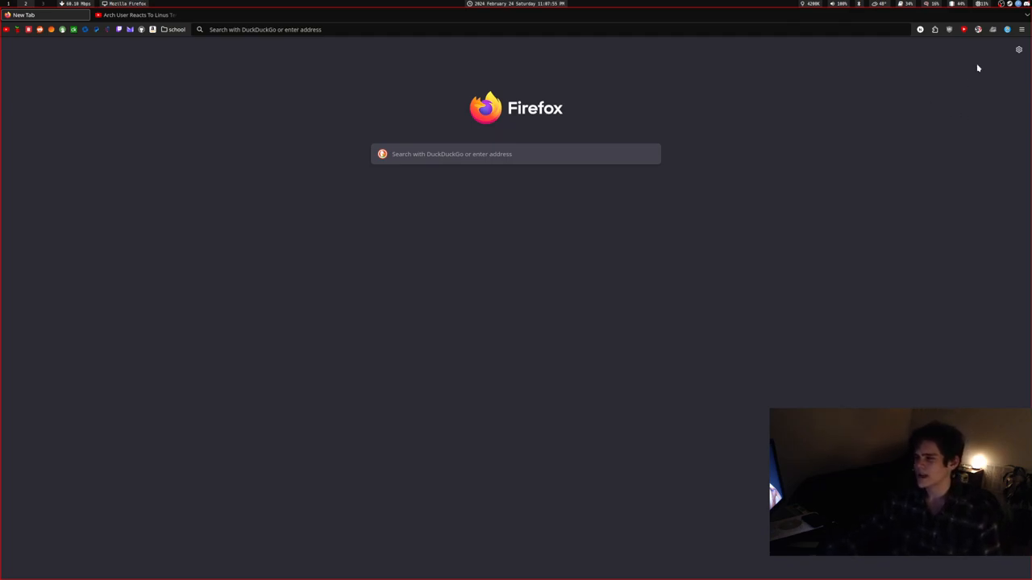
{"action": "mouse_move", "coordinate": [970, 42]}
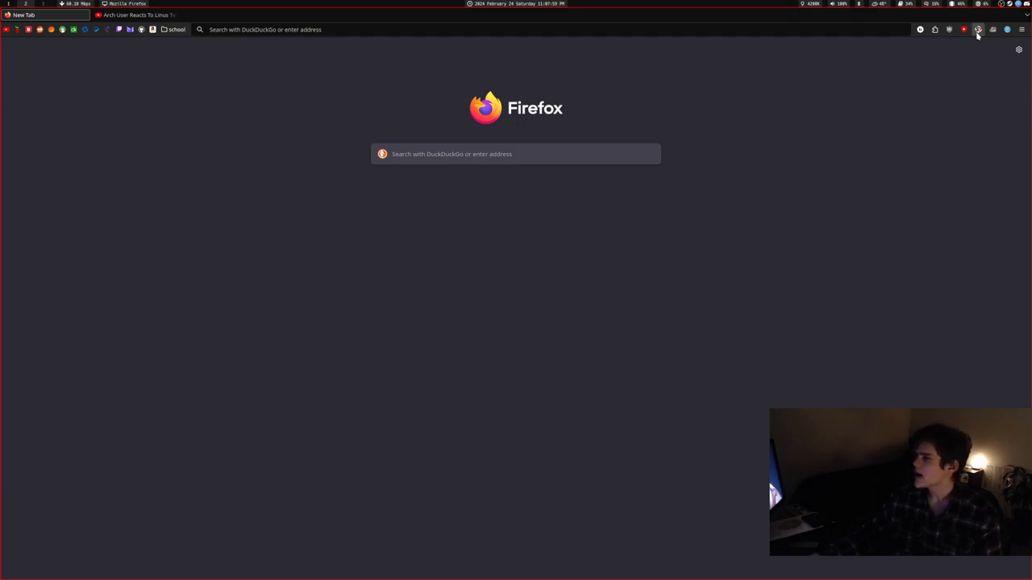
{"action": "left_click", "coordinate": [977, 29]}
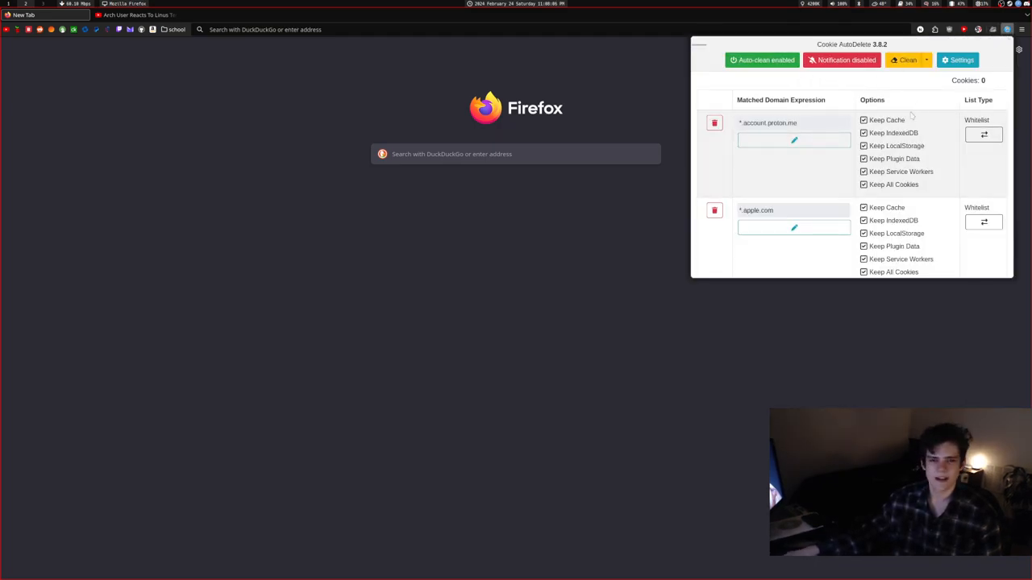
{"action": "mouse_move", "coordinate": [638, 61]}
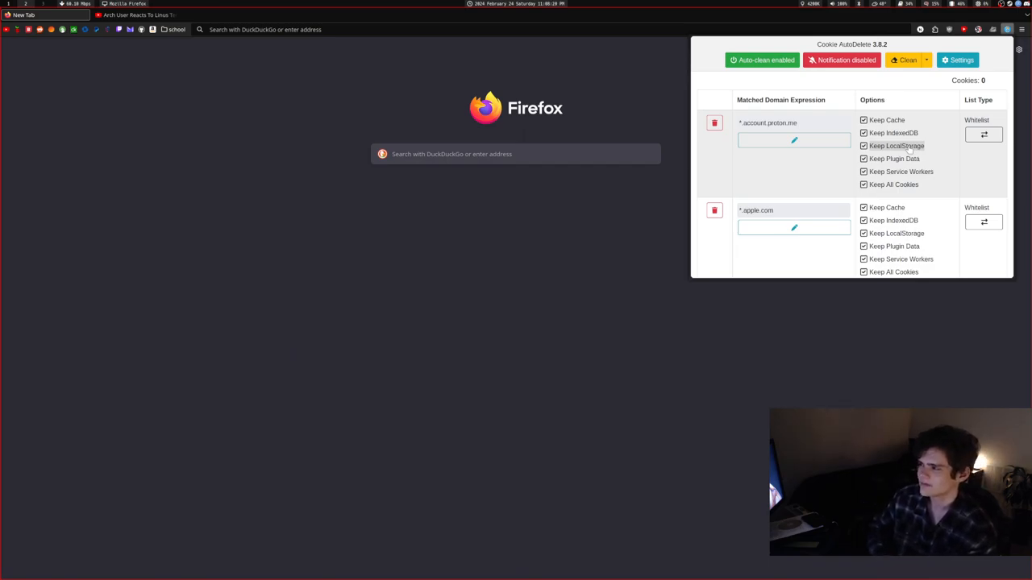
{"action": "left_click", "coordinate": [342, 97]}
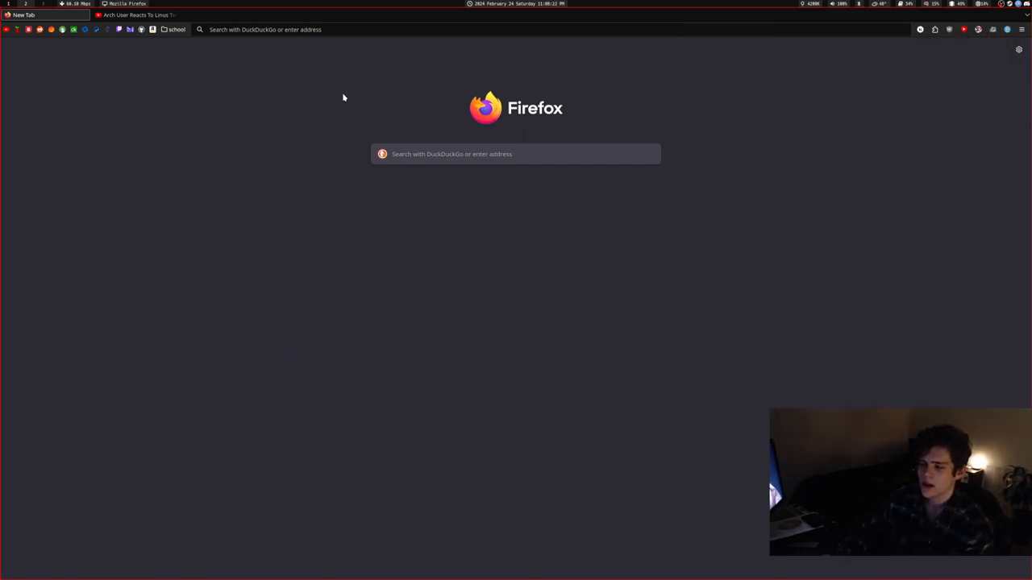
{"action": "mouse_move", "coordinate": [735, 81]}
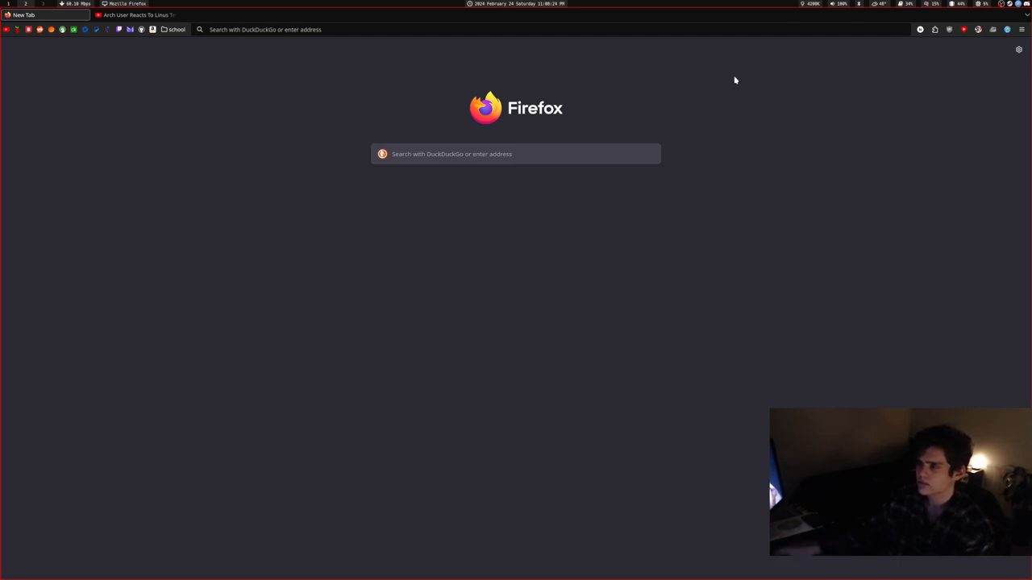
{"action": "left_click", "coordinate": [993, 29]}
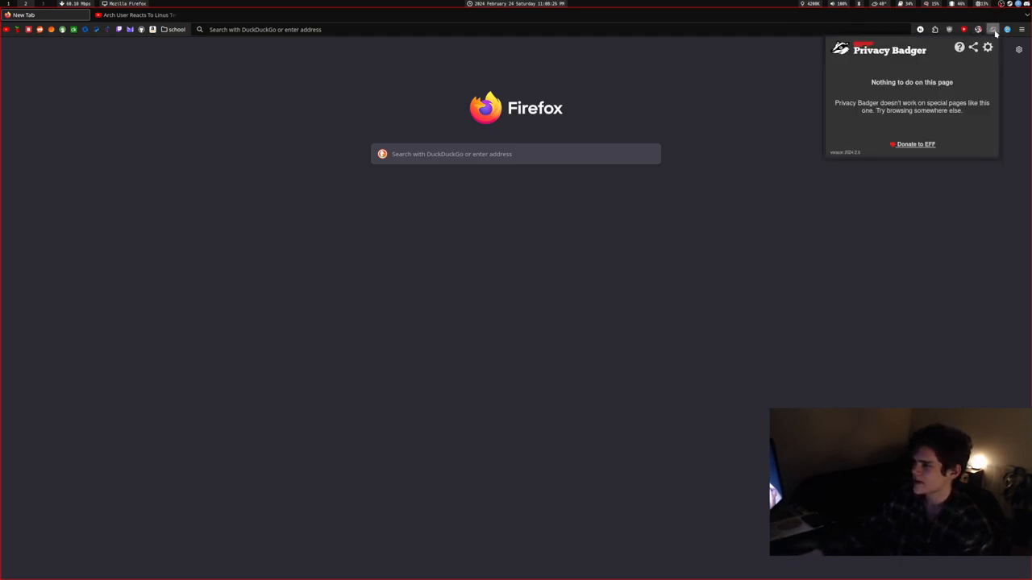
{"action": "left_click", "coordinate": [783, 186]}
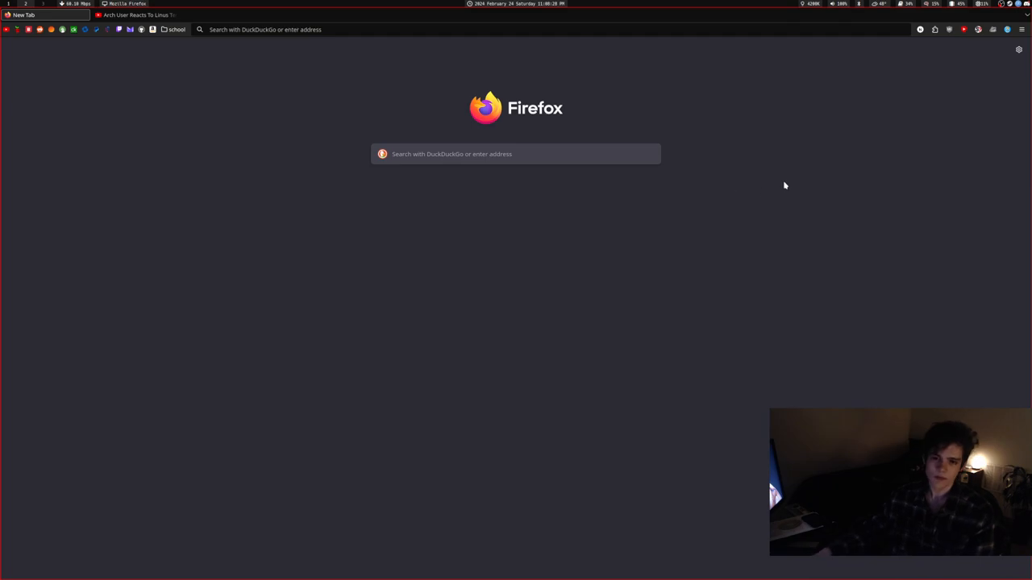